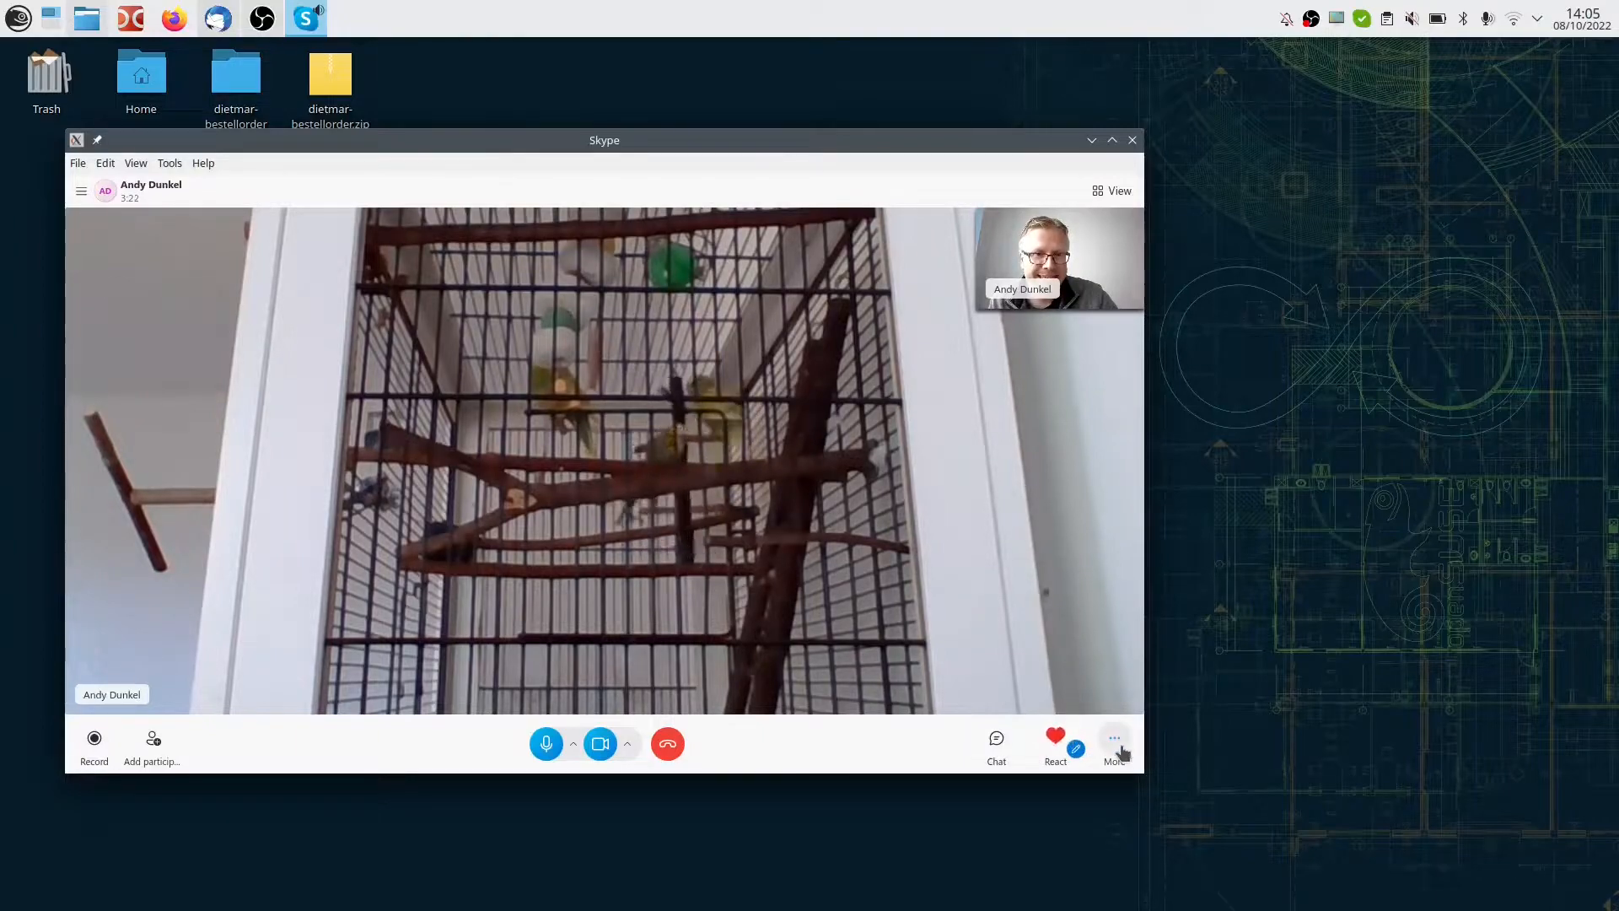
Step: Log back in with the Plasma (X11) desktop session instead of Plasma (Wayland)
{"action": "left_click", "coordinate": [1114, 738]}
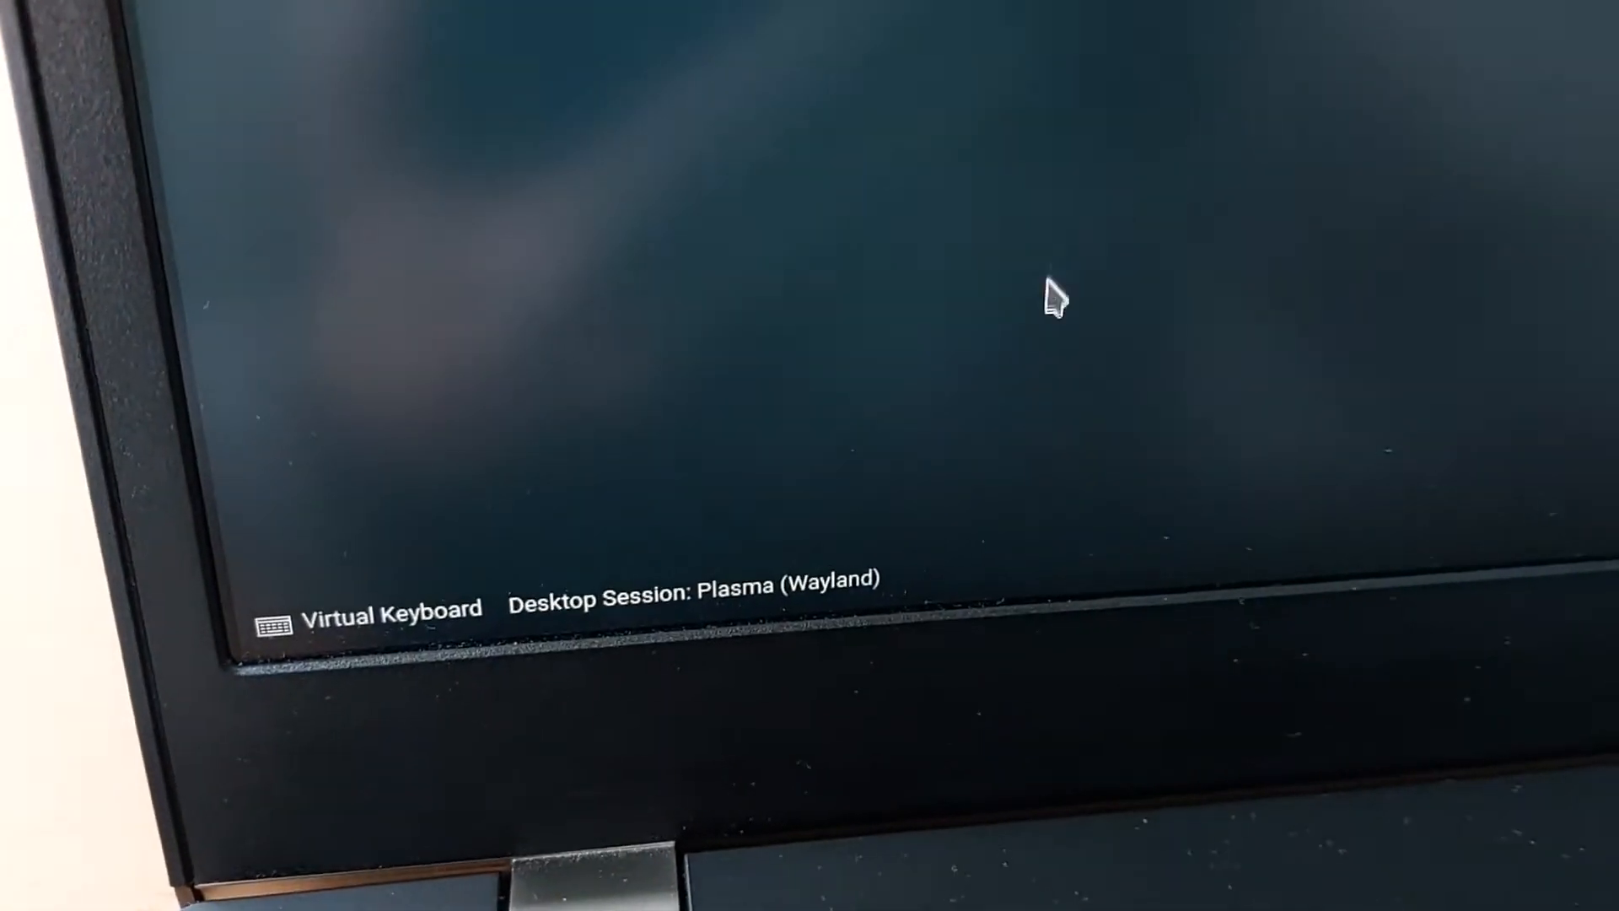
{"action": "left_click", "coordinate": [691, 585]}
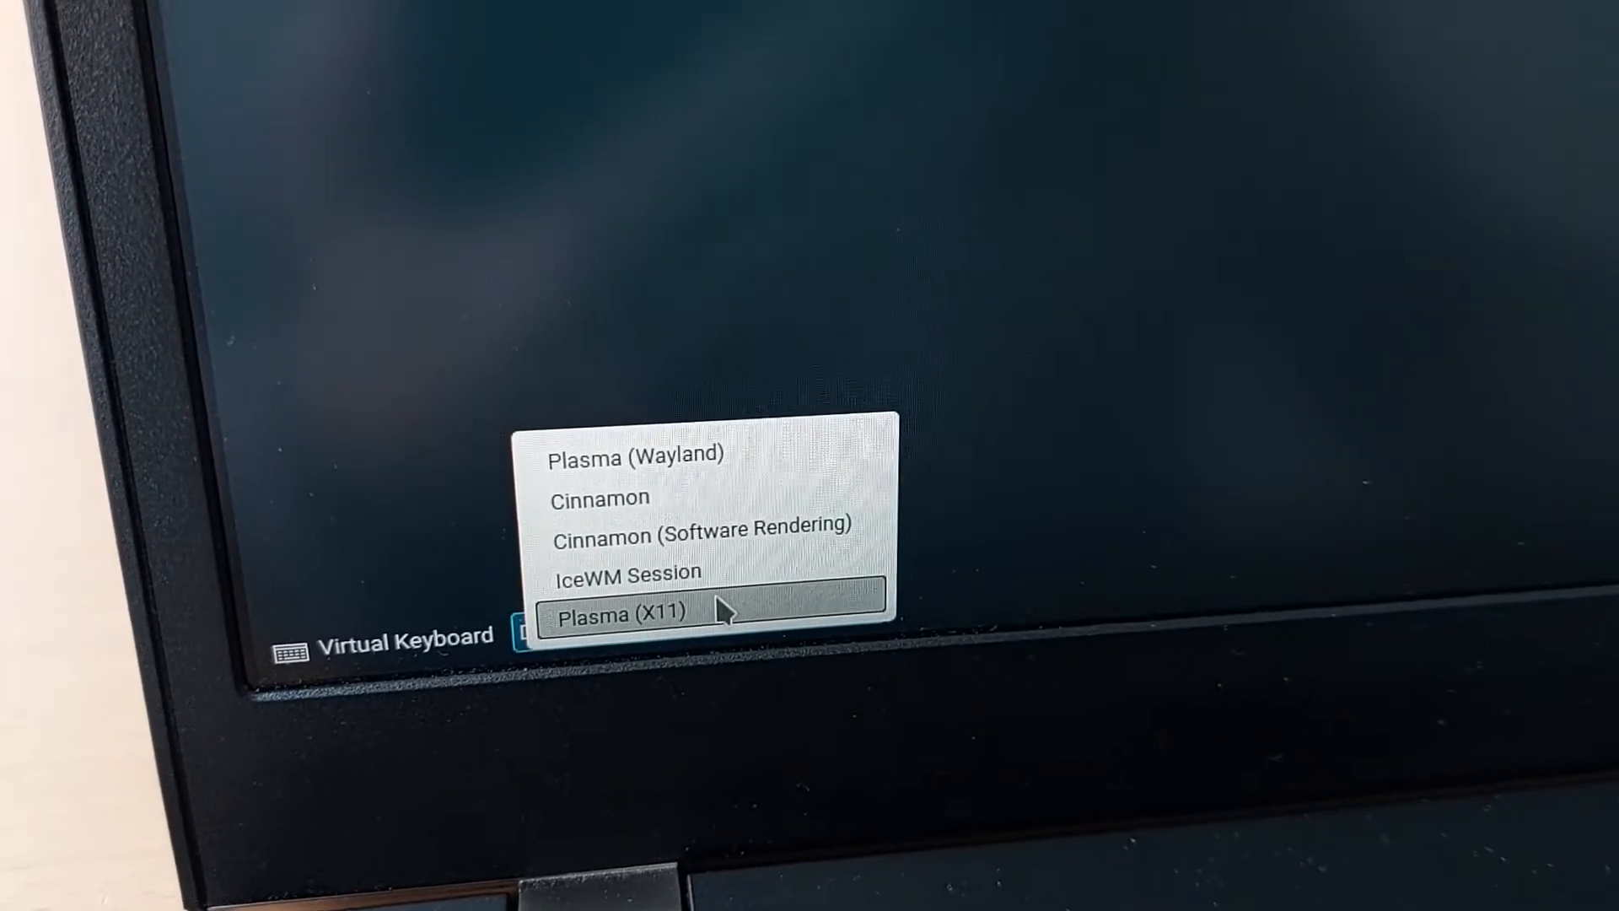
{"action": "left_click", "coordinate": [622, 609]}
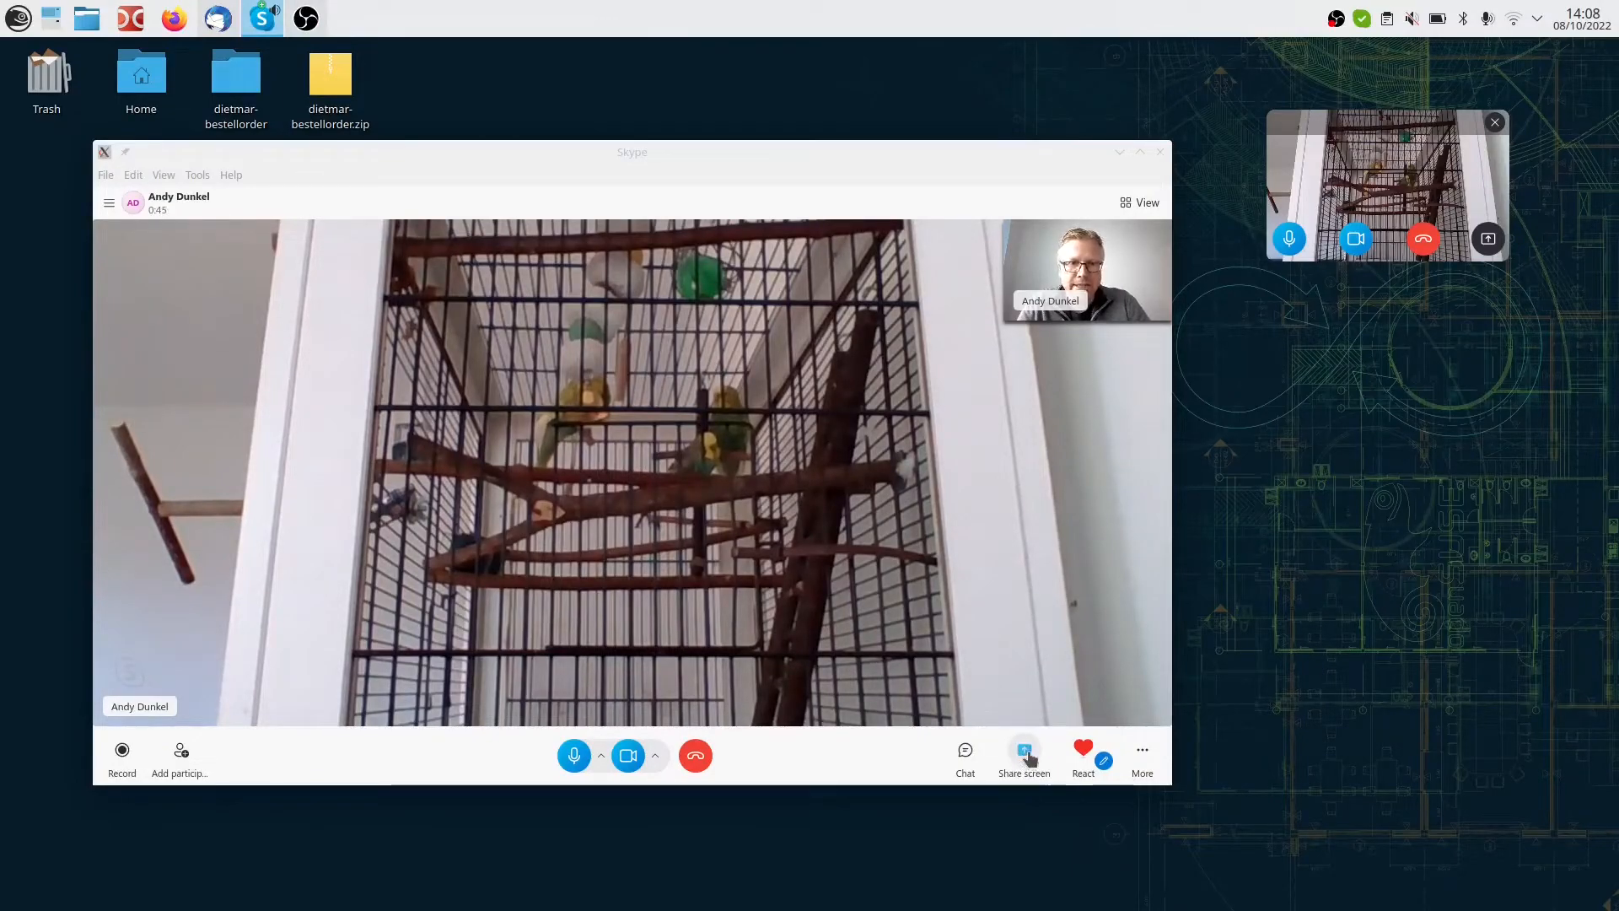
Step: Share the Desktop (eDP-1) screen in the ongoing Skype video call
{"action": "left_click", "coordinate": [1022, 754]}
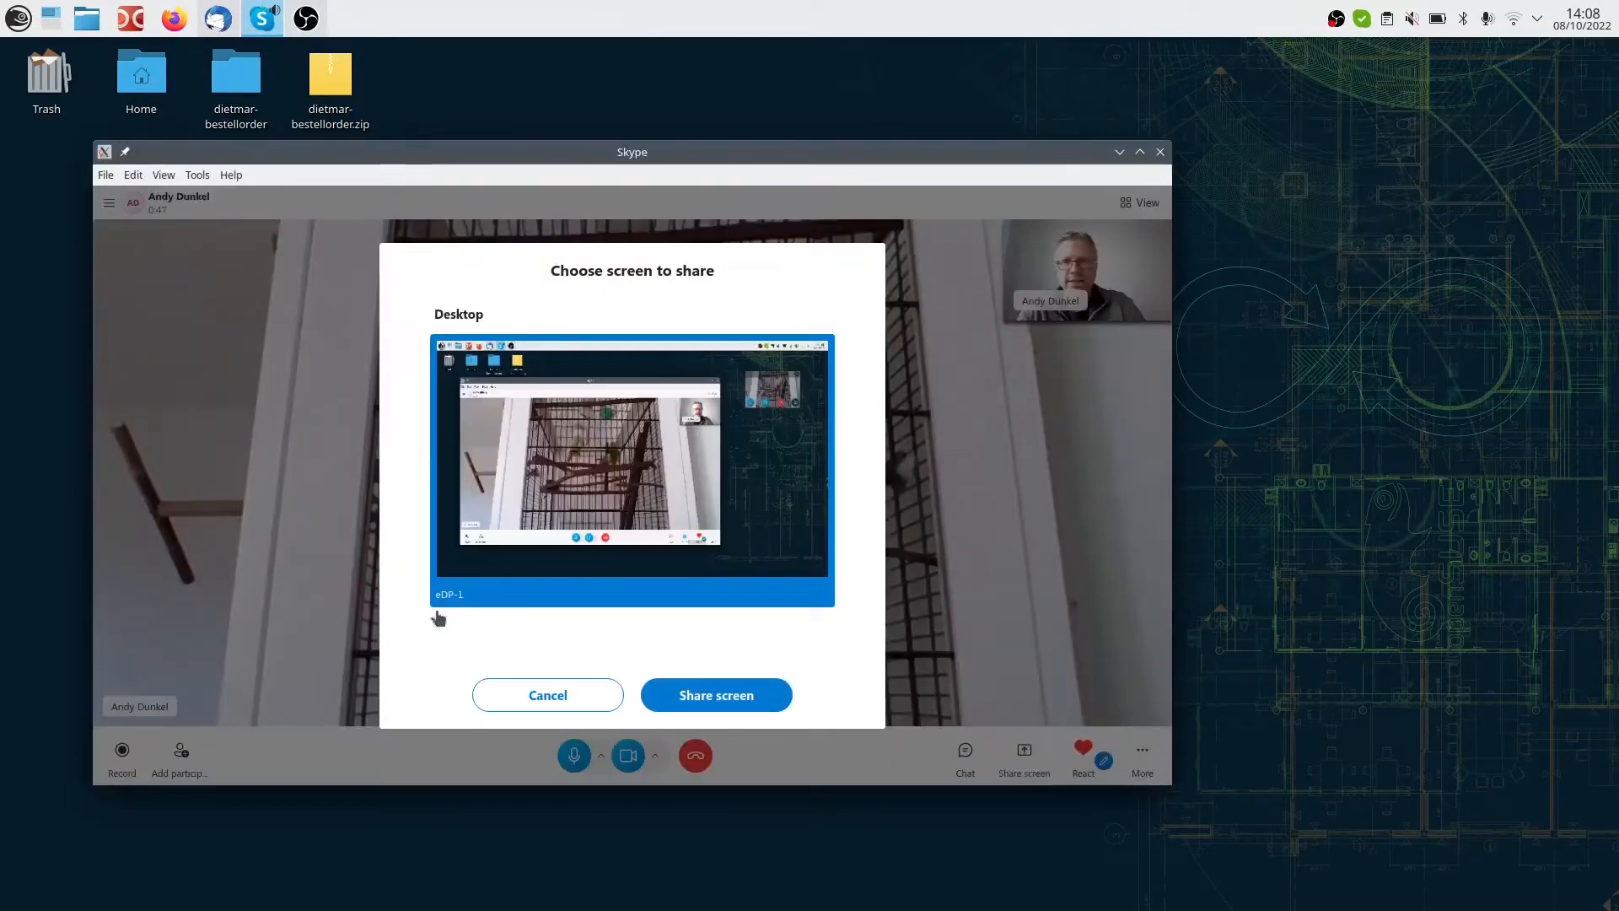
{"action": "left_click", "coordinate": [714, 694]}
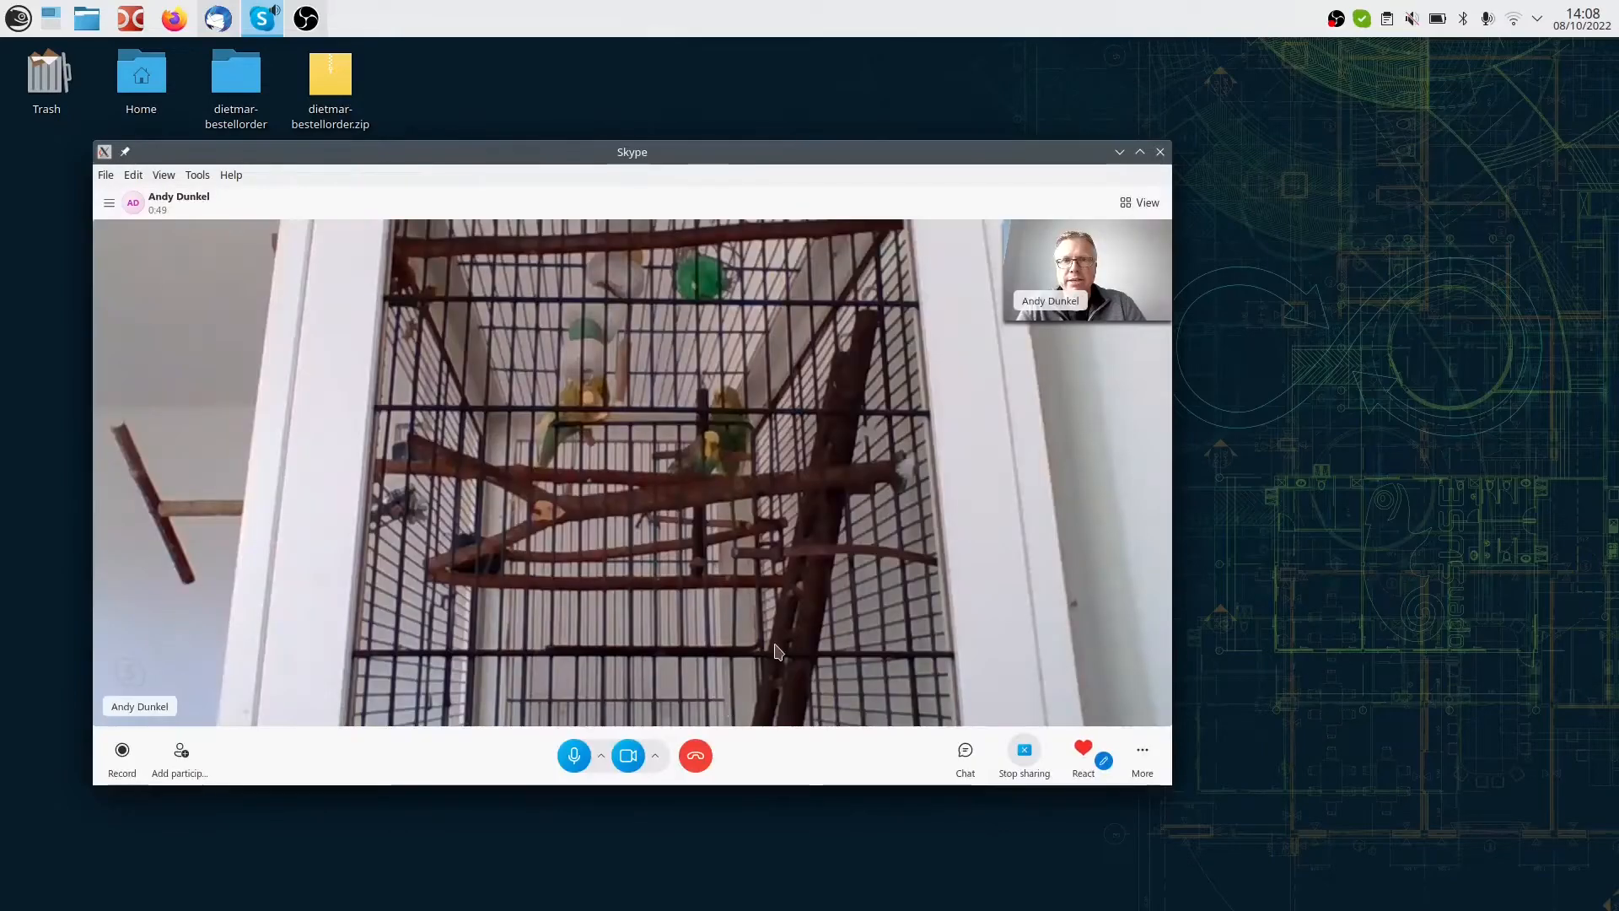